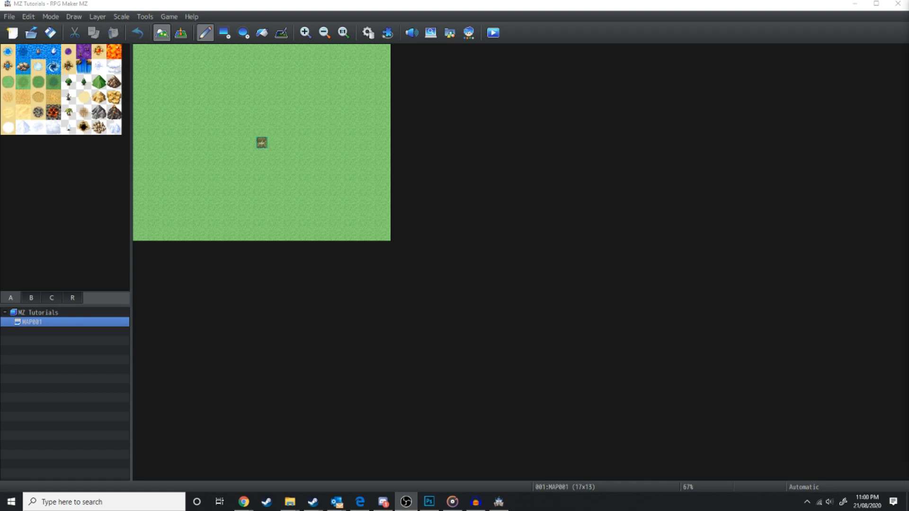
pyautogui.moveTo(428, 107)
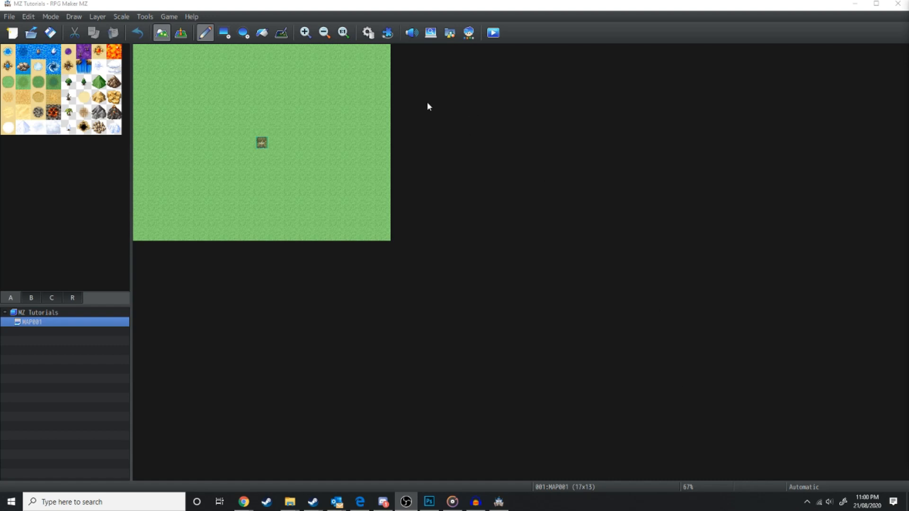
pyautogui.moveTo(484, 201)
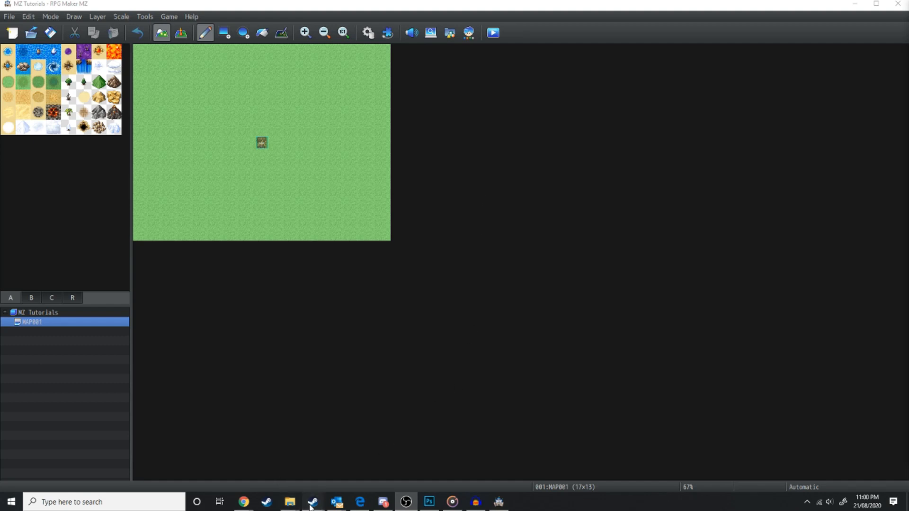
# - Reach RPG Maker MZ's Properties in the Steam library and show its Local Files page
pyautogui.click(312, 502)
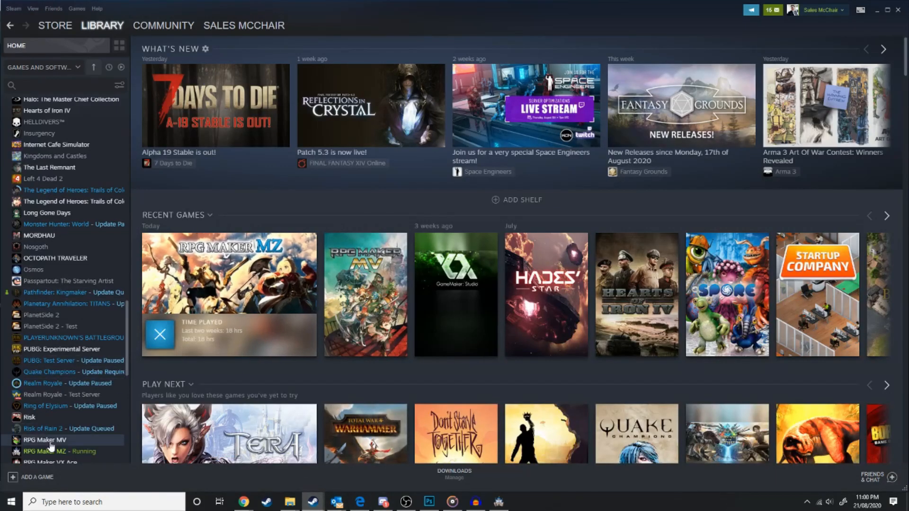
pyautogui.rightClick(52, 452)
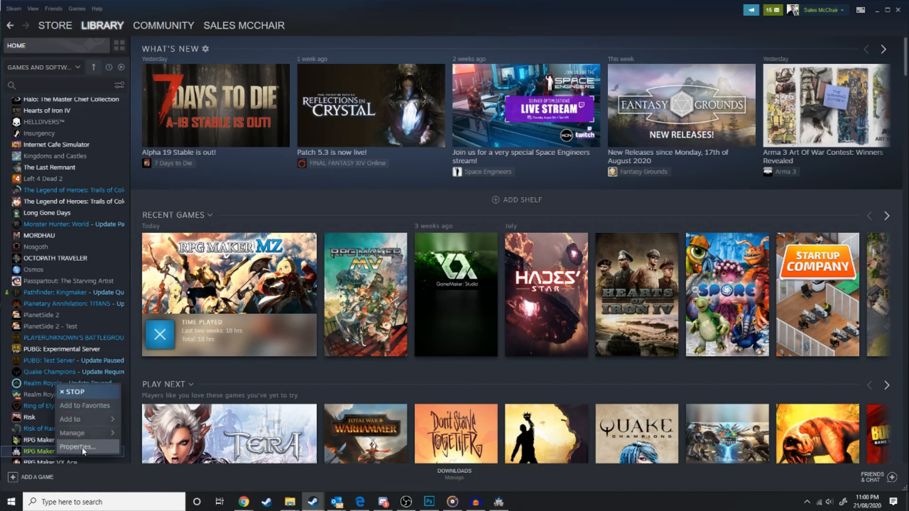
pyautogui.click(75, 447)
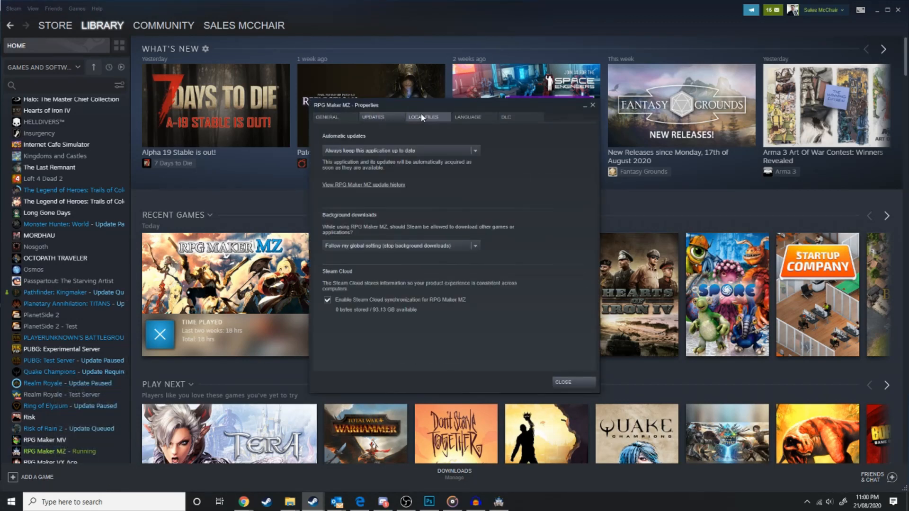
pyautogui.click(427, 118)
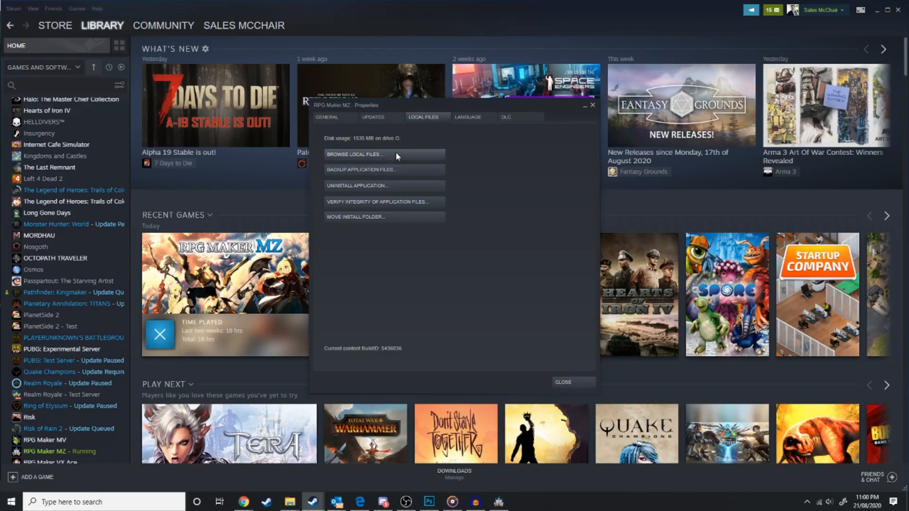
# - Browse the install folder into dlc and enter the MZ Cover Art Characters Pack folder
pyautogui.click(355, 155)
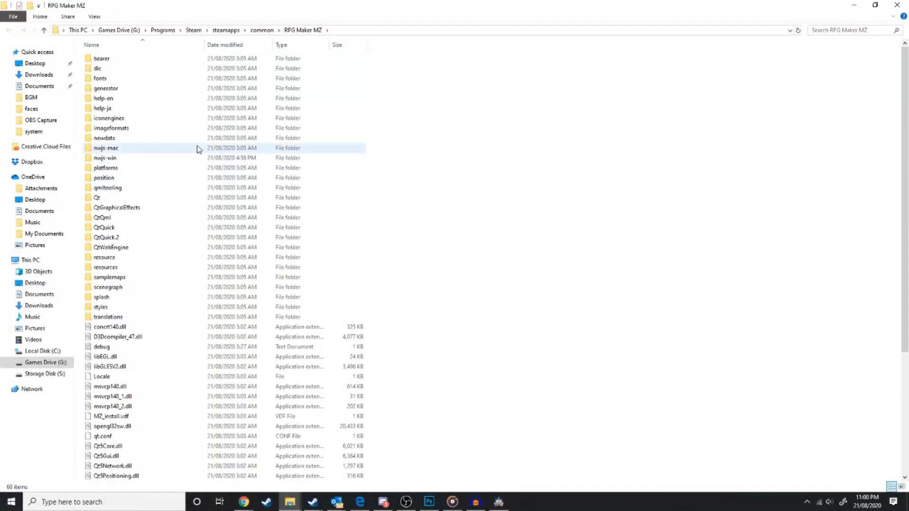
pyautogui.scroll(-3)
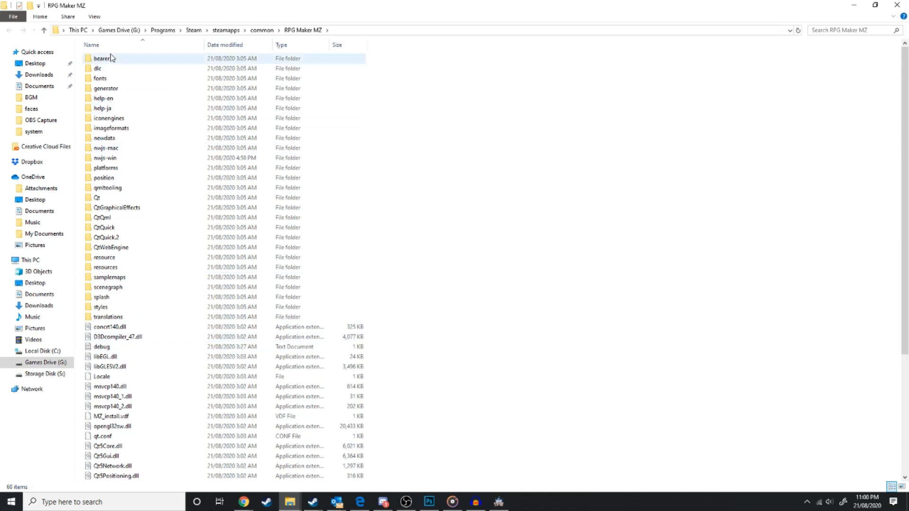
pyautogui.doubleClick(97, 68)
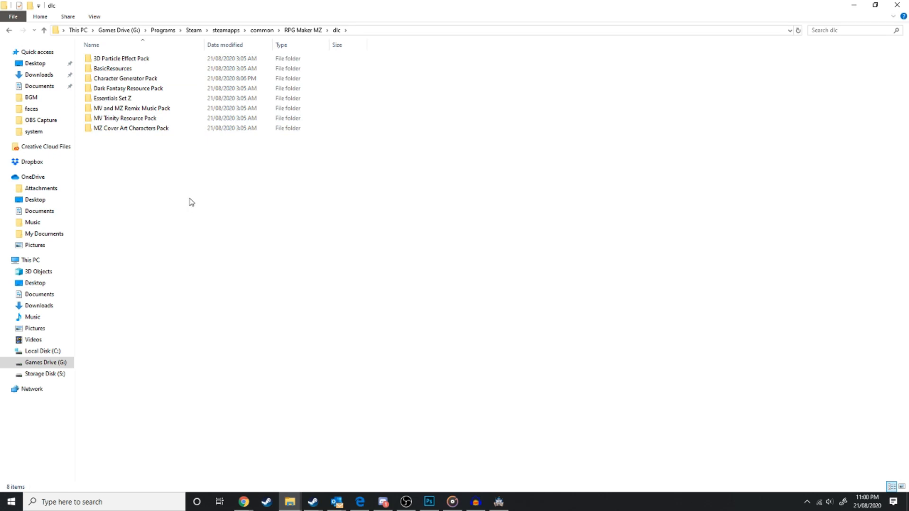
pyautogui.moveTo(124, 177)
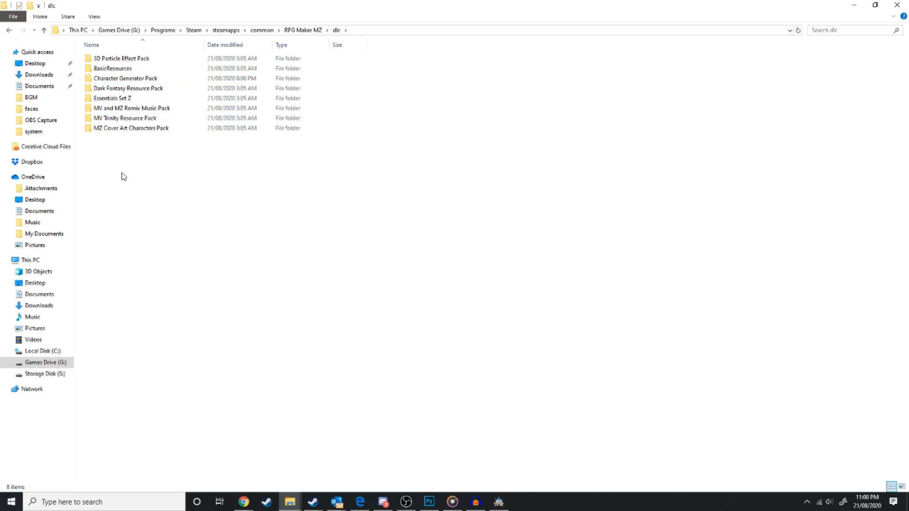
pyautogui.click(131, 128)
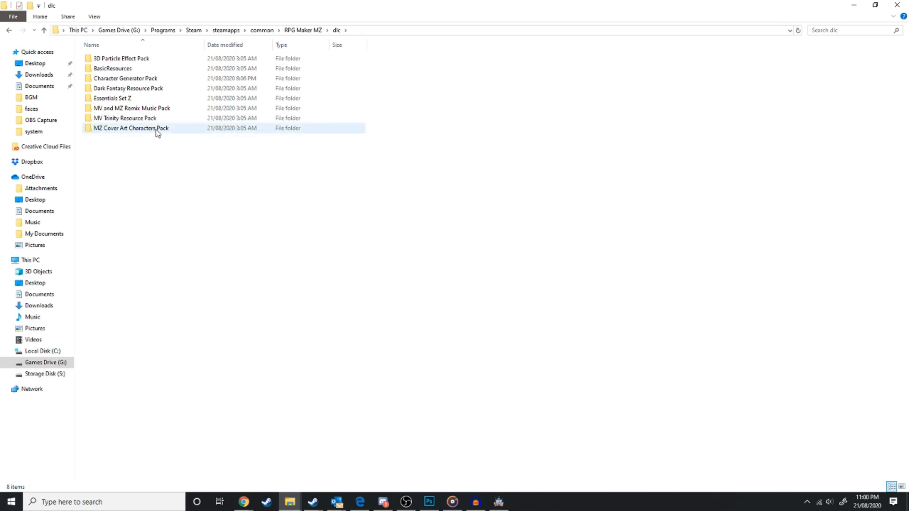
pyautogui.doubleClick(131, 127)
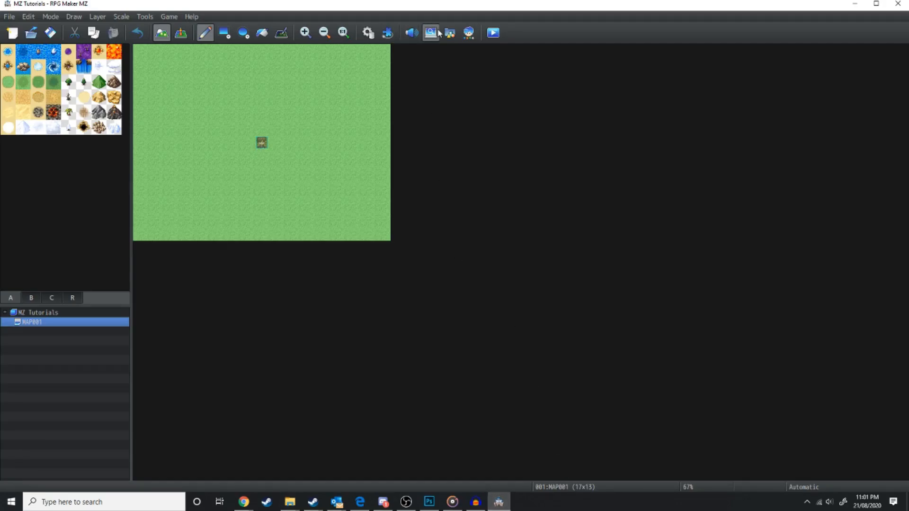
# - Import the pack's faces folder images into img/faces via the Resource Manager
pyautogui.click(430, 32)
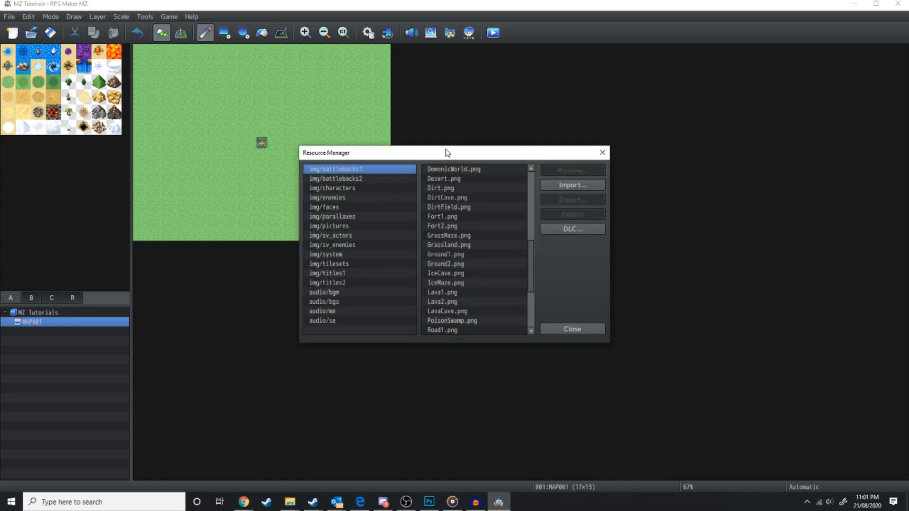
pyautogui.moveTo(350, 216)
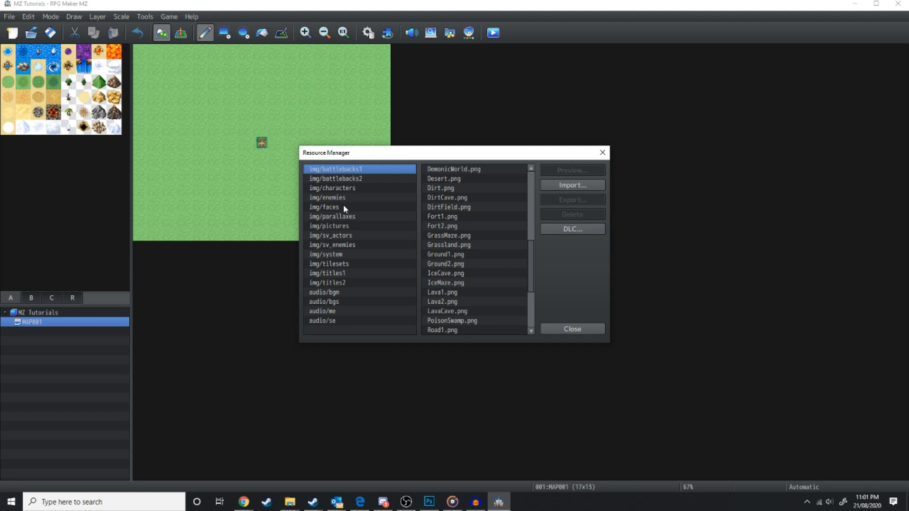
pyautogui.click(324, 208)
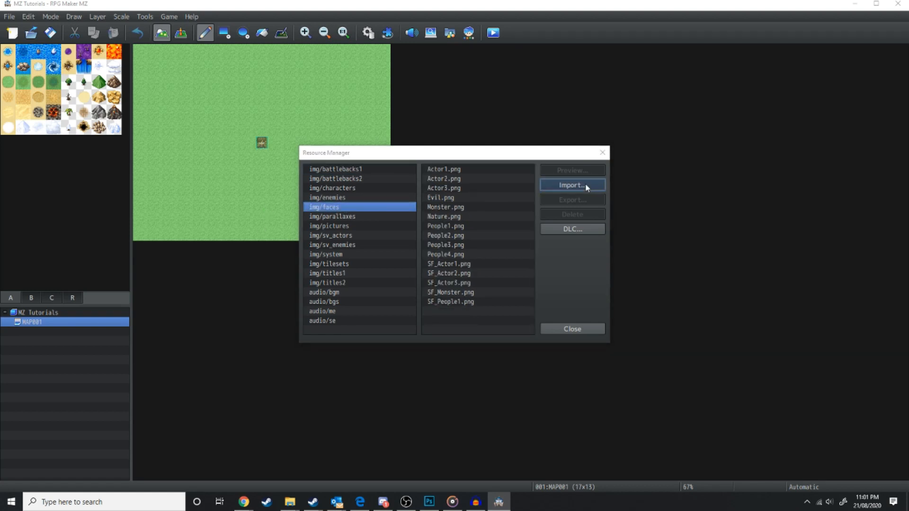
pyautogui.click(572, 185)
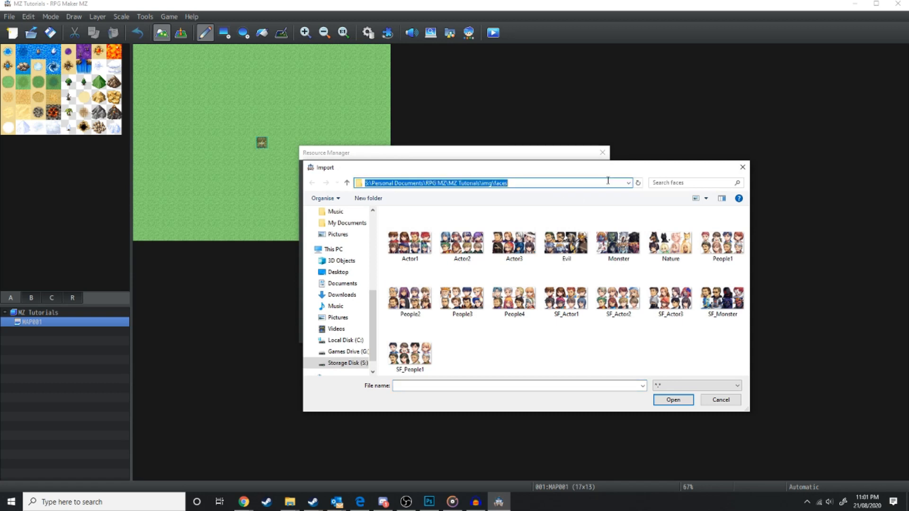
pyautogui.write('G:\\Programs\\Steam\\steamapps\\common\\RPG Maker MZ\\dlc\\MZ Cover Art Characters Pack')
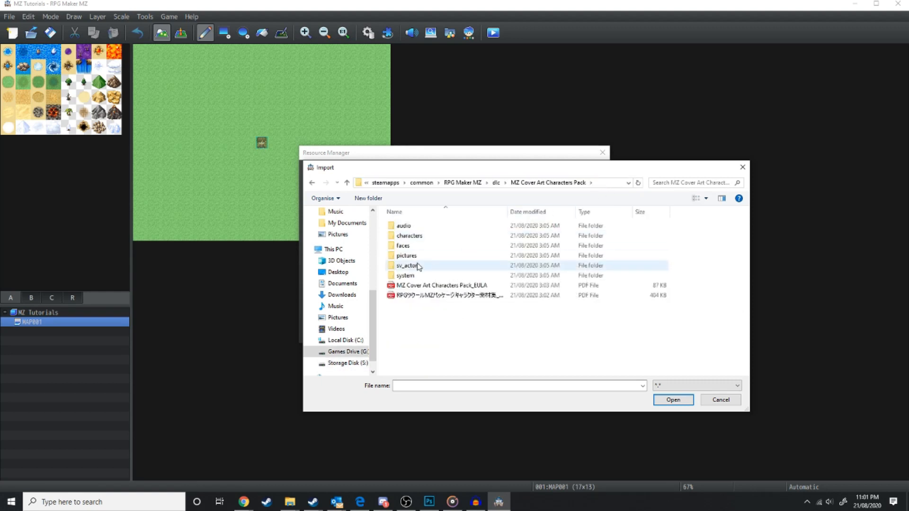
pyautogui.doubleClick(404, 245)
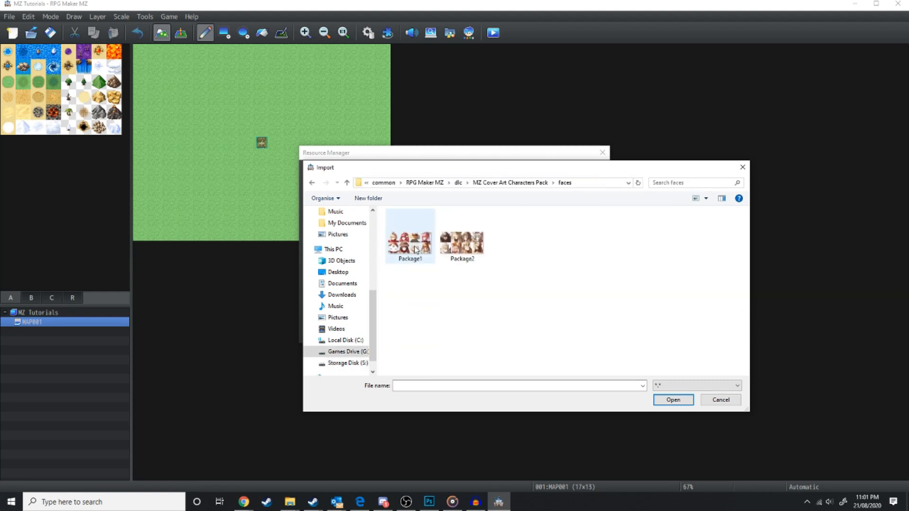
pyautogui.click(720, 400)
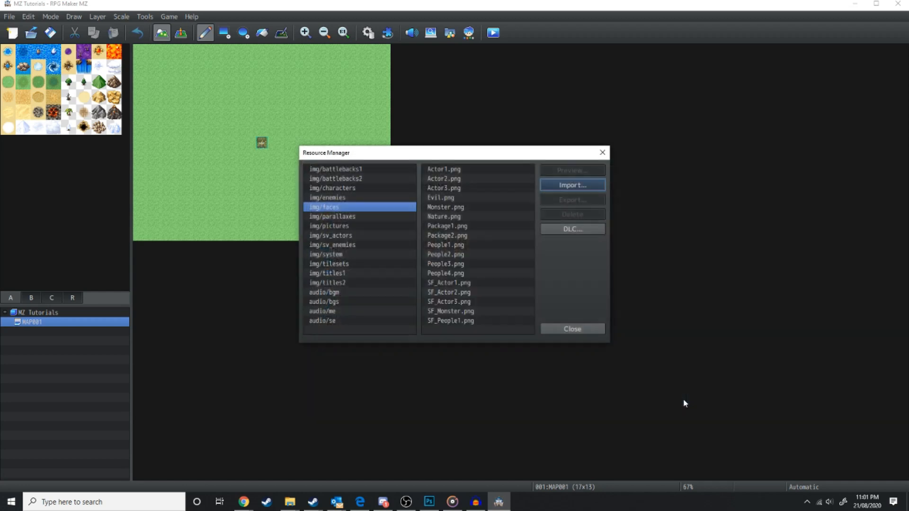
# - Verify the imported Package1.png and Package2.png, then move on to audio/bgm
pyautogui.click(446, 226)
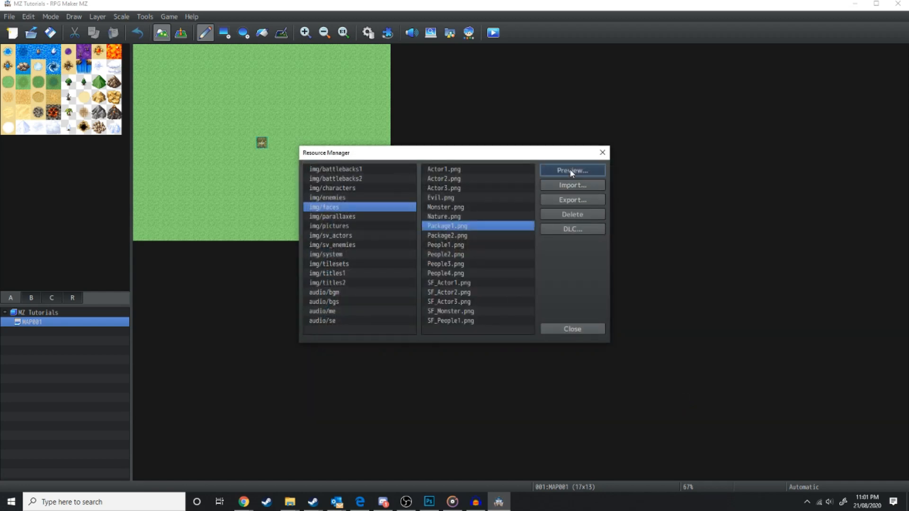
pyautogui.click(446, 236)
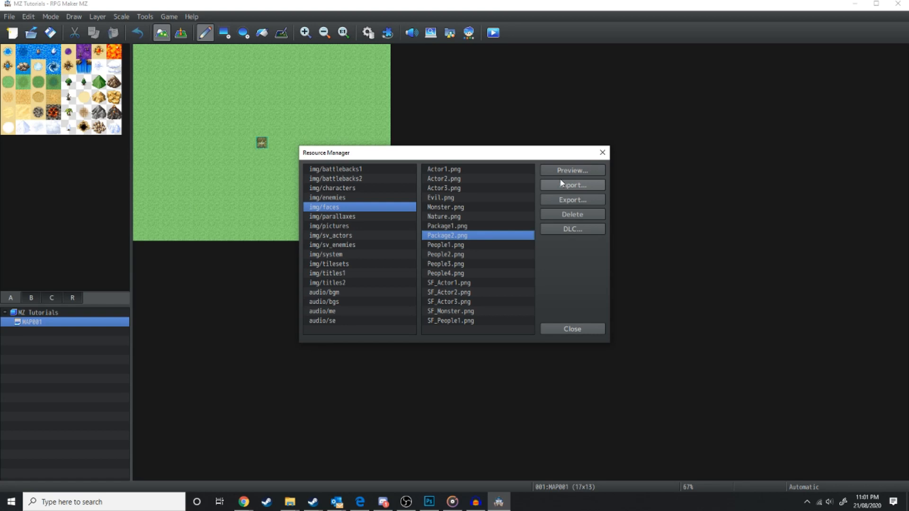
pyautogui.click(324, 292)
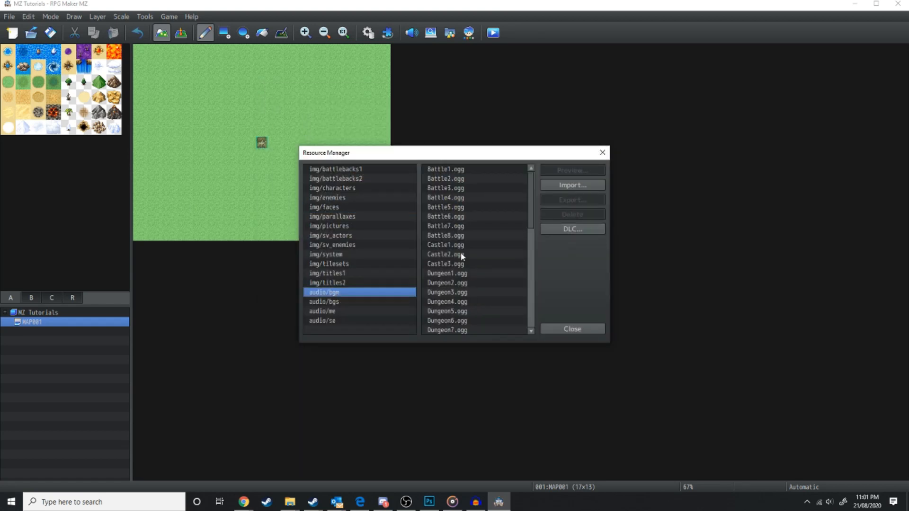
# - Import all six Theme tracks from the pack's BGM folder into audio/bgm
pyautogui.click(572, 185)
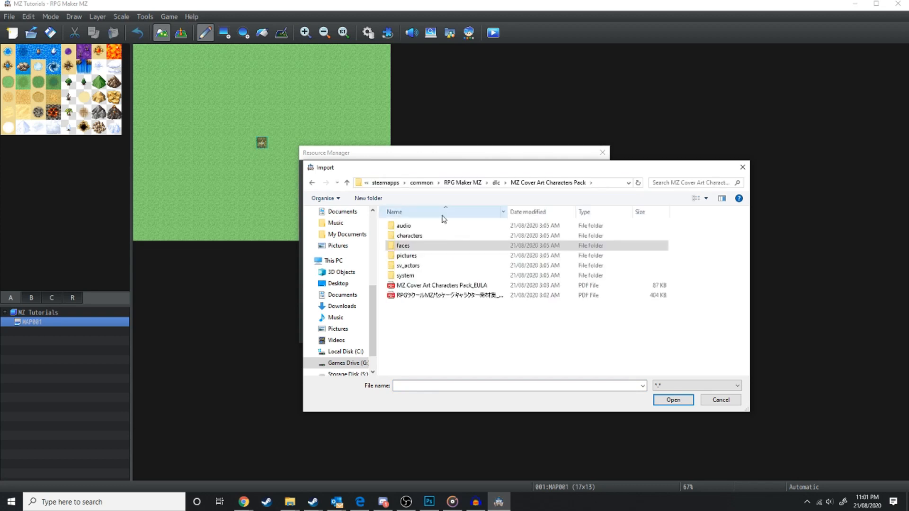
pyautogui.doubleClick(403, 225)
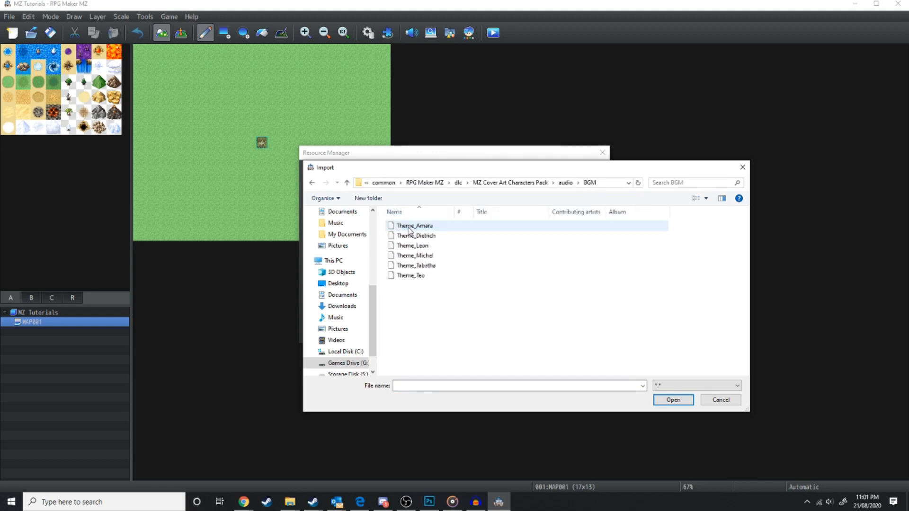
pyautogui.press('ctrl+a')
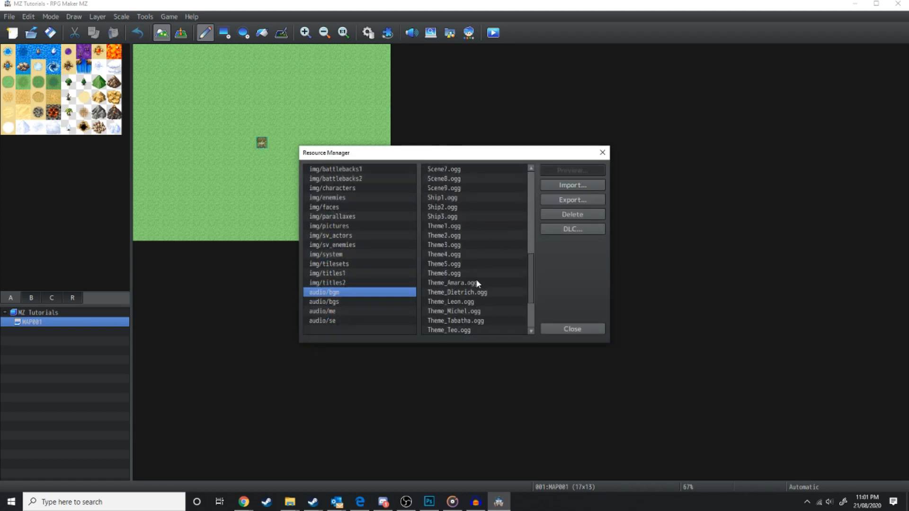
pyautogui.scroll(-3)
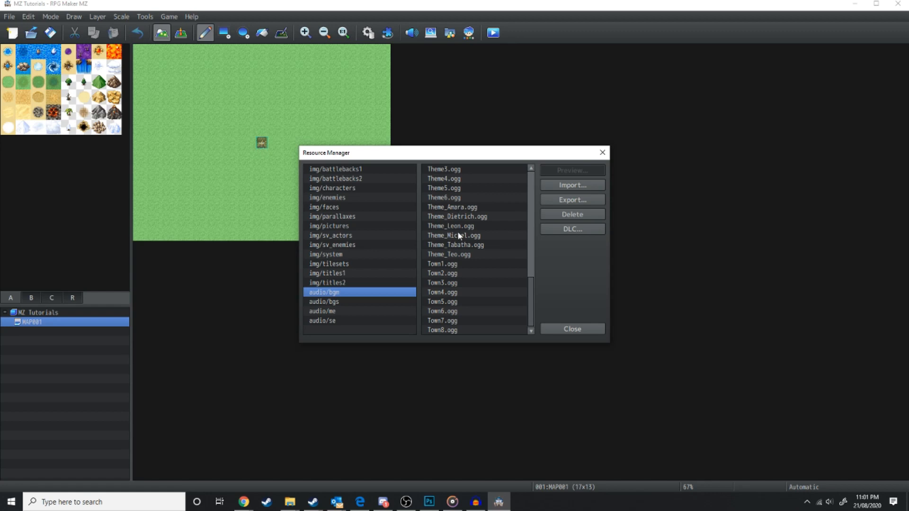
pyautogui.moveTo(420, 220)
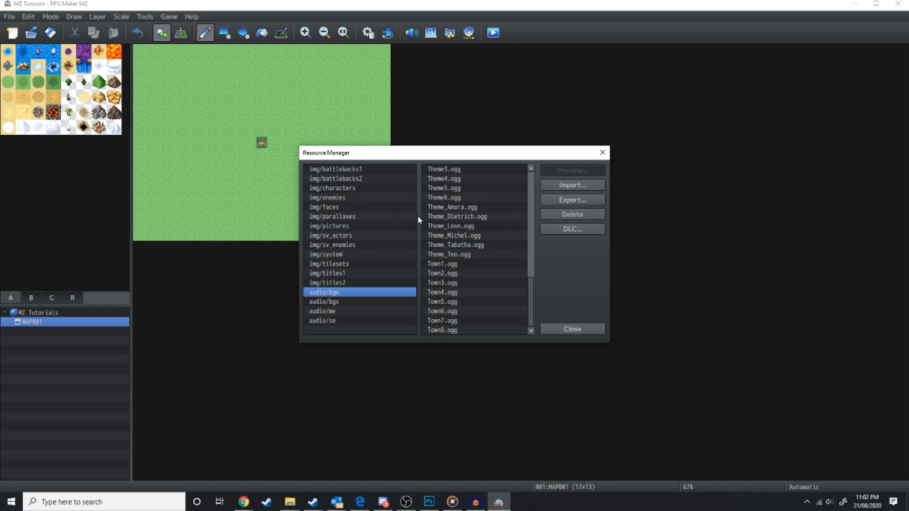
pyautogui.click(333, 225)
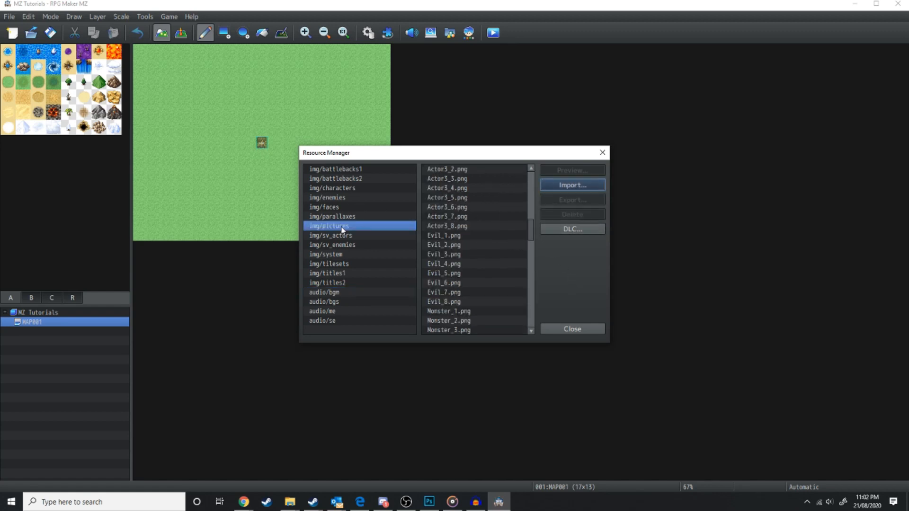
# - Import a Package1_1 character picture into img/pictures and close the Resource Manager
pyautogui.click(571, 185)
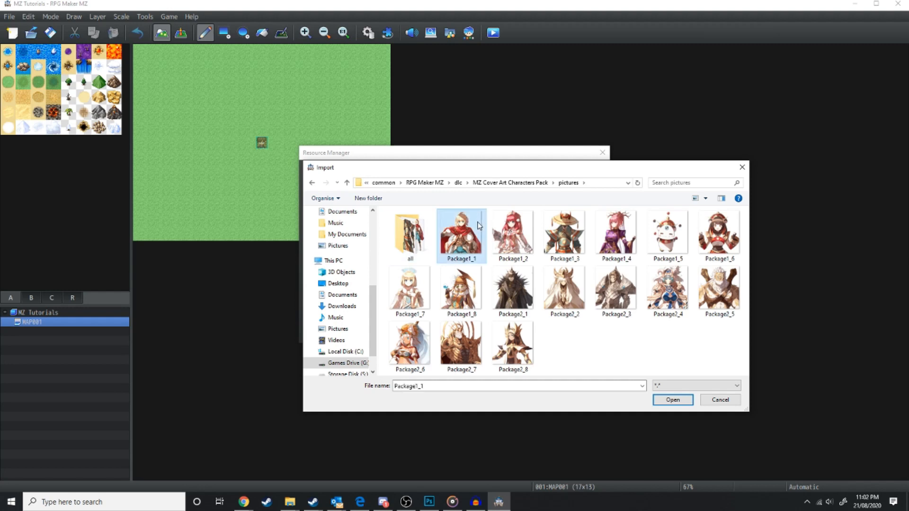
pyautogui.click(720, 400)
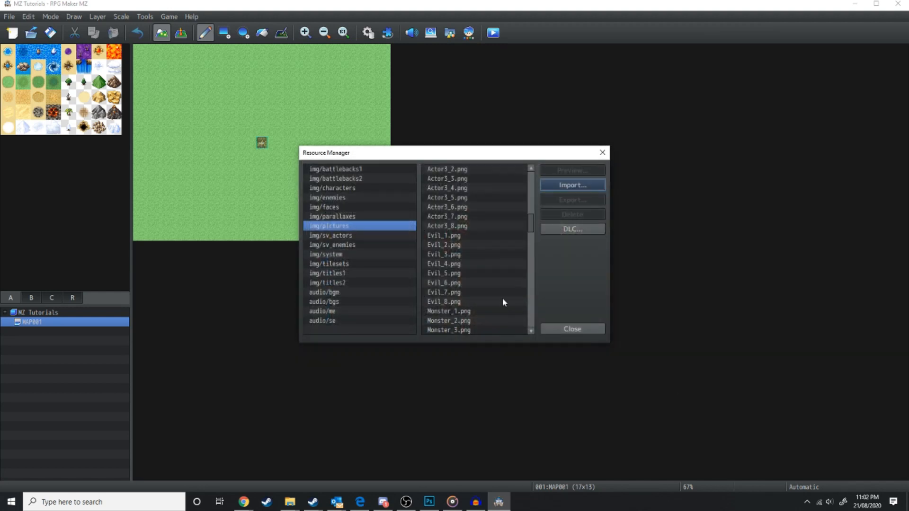
pyautogui.click(571, 329)
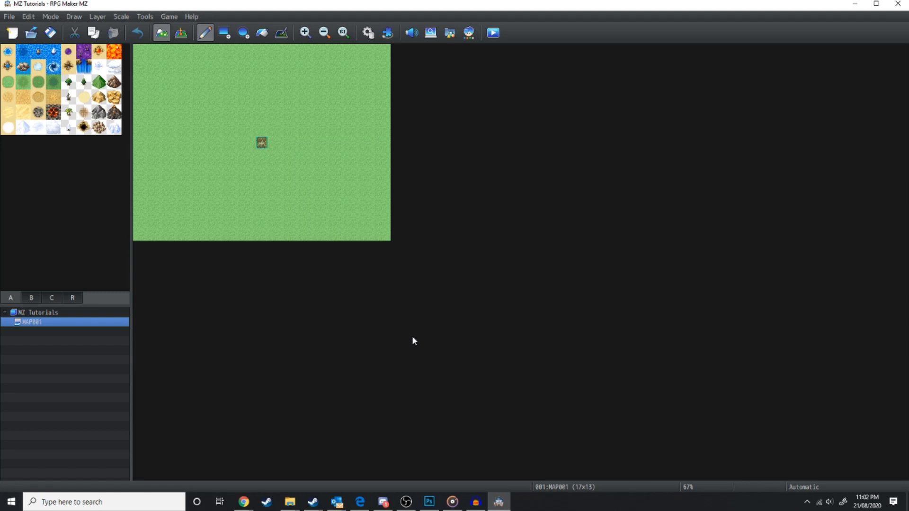
pyautogui.moveTo(420, 432)
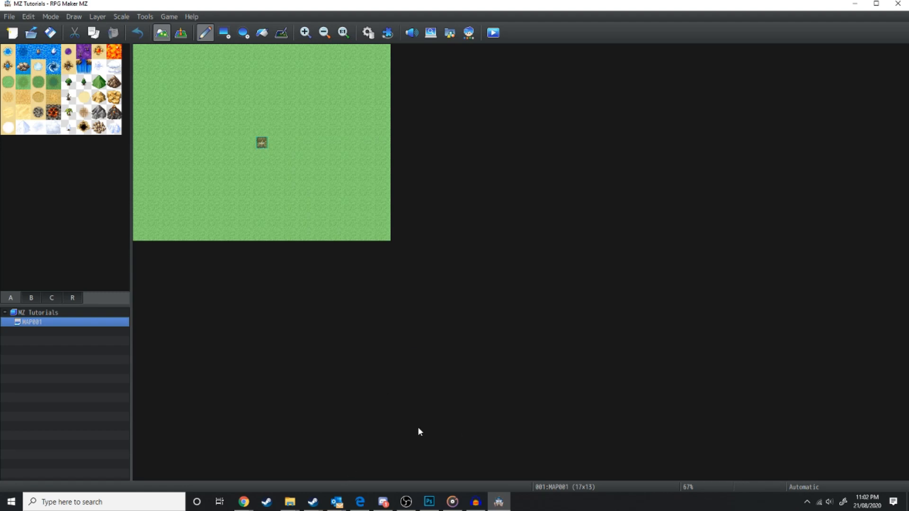
# - Browse from Steam into dlc/BasicResources/plugins toward the launch plugin files
pyautogui.click(312, 502)
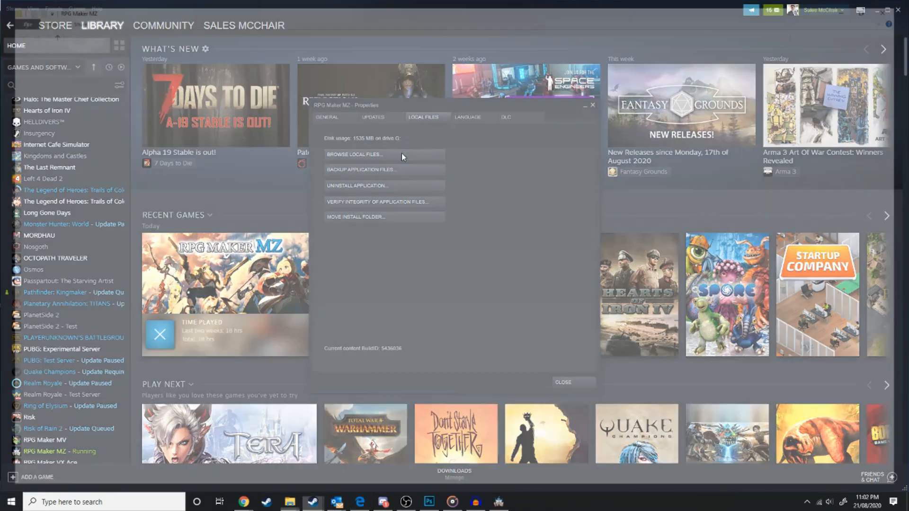
pyautogui.click(354, 155)
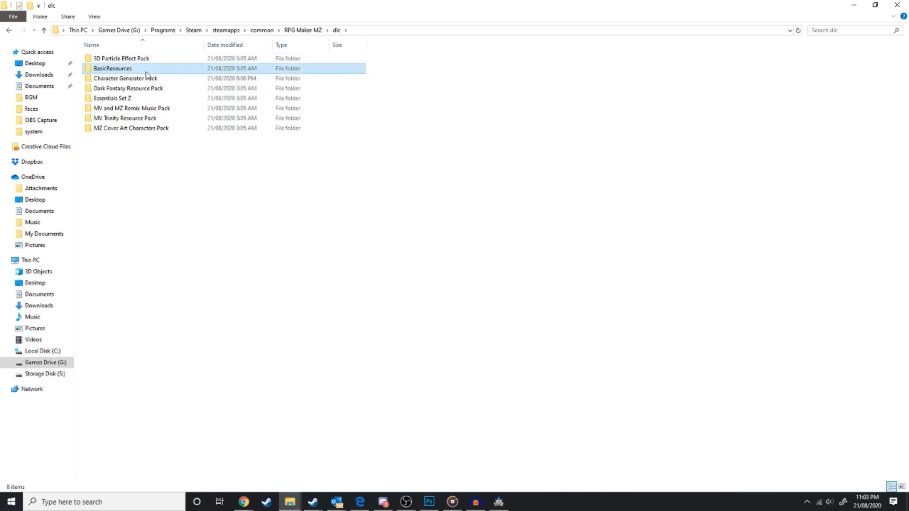
pyautogui.doubleClick(113, 68)
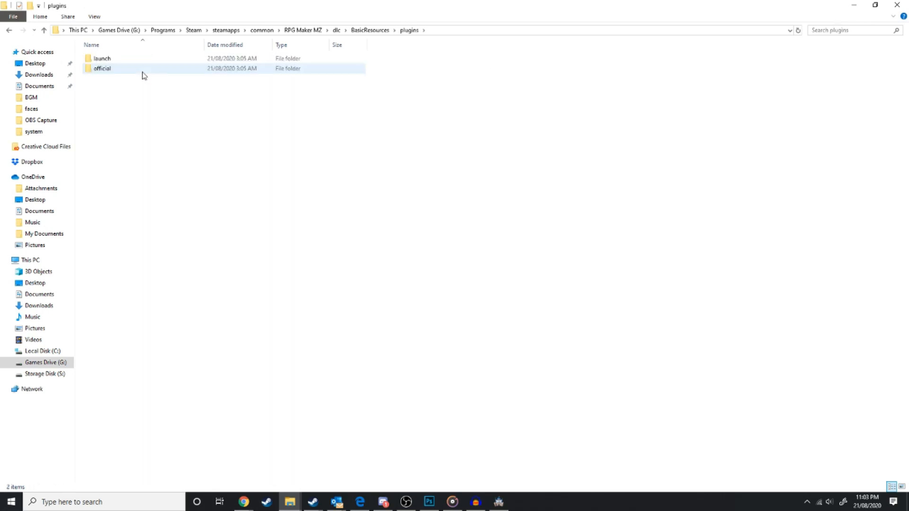
pyautogui.click(101, 68)
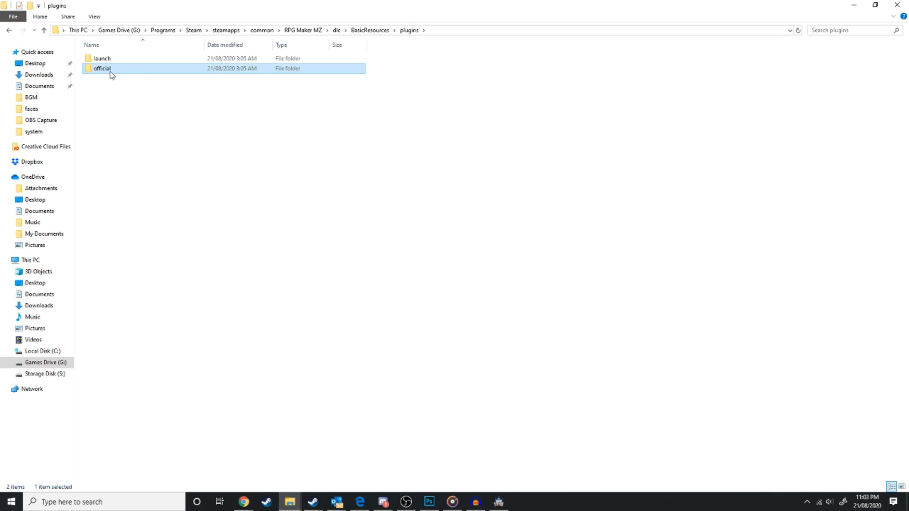
pyautogui.doubleClick(101, 68)
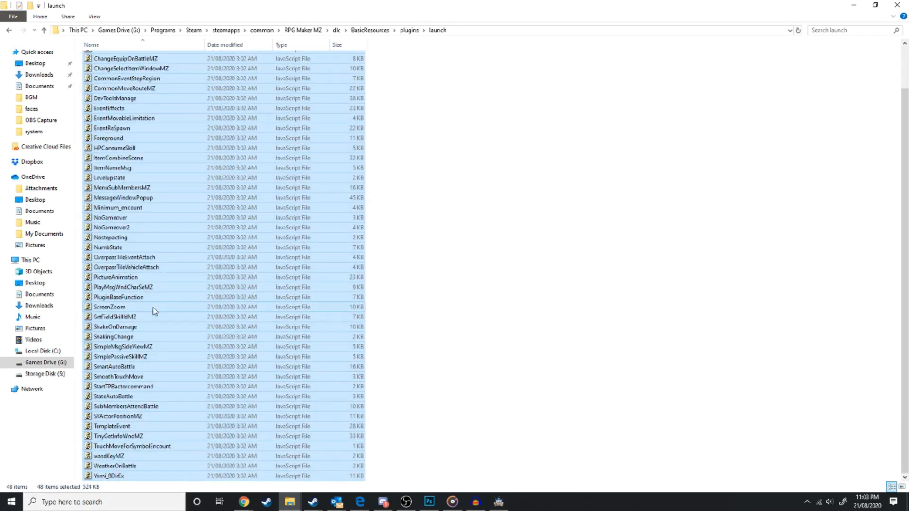
pyautogui.moveTo(166, 309)
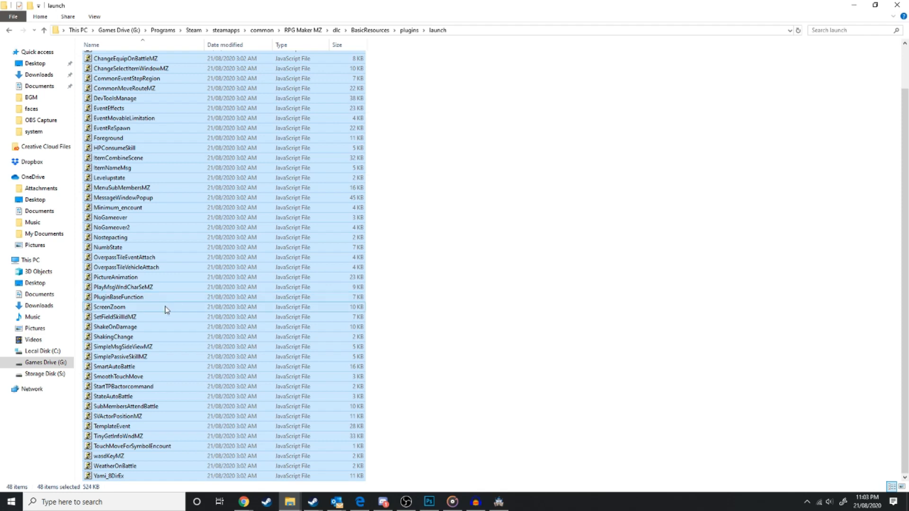
pyautogui.moveTo(163, 287)
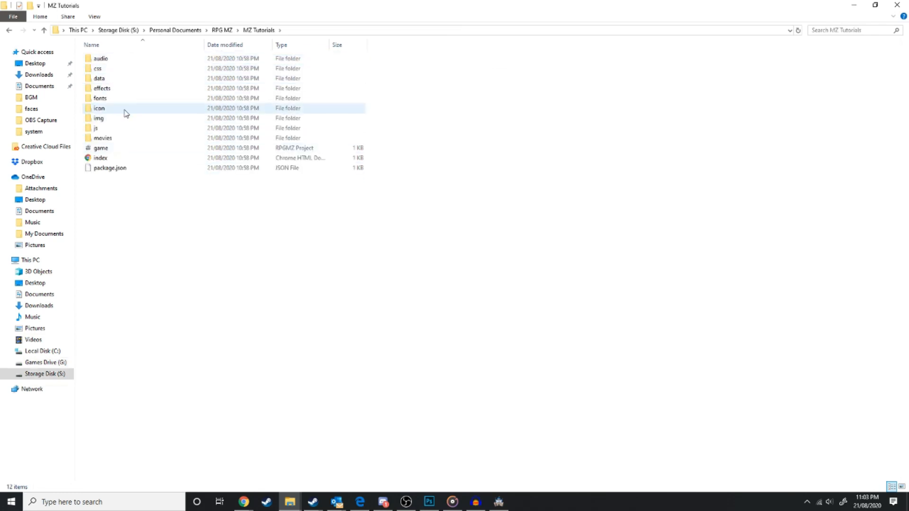
# - Enter the MZ Tutorials project's js/plugins folder holding four plugin files
pyautogui.doubleClick(95, 128)
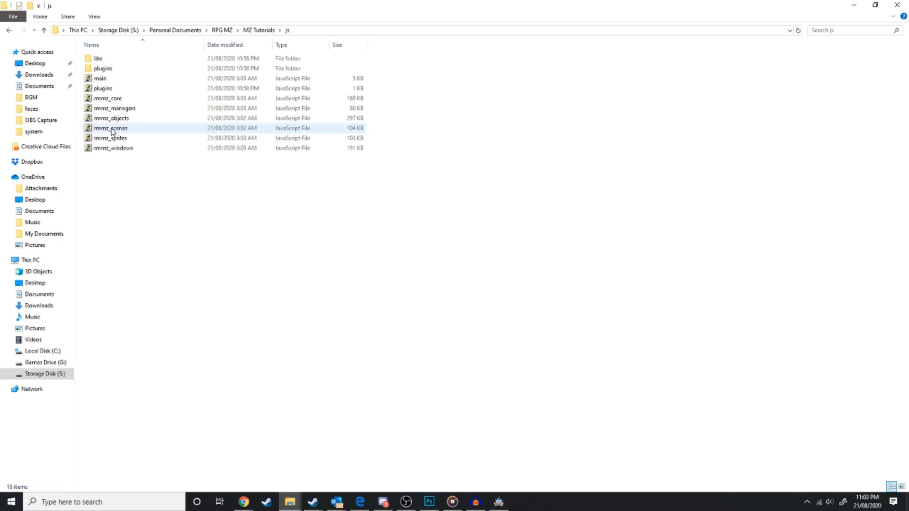
pyautogui.doubleClick(103, 68)
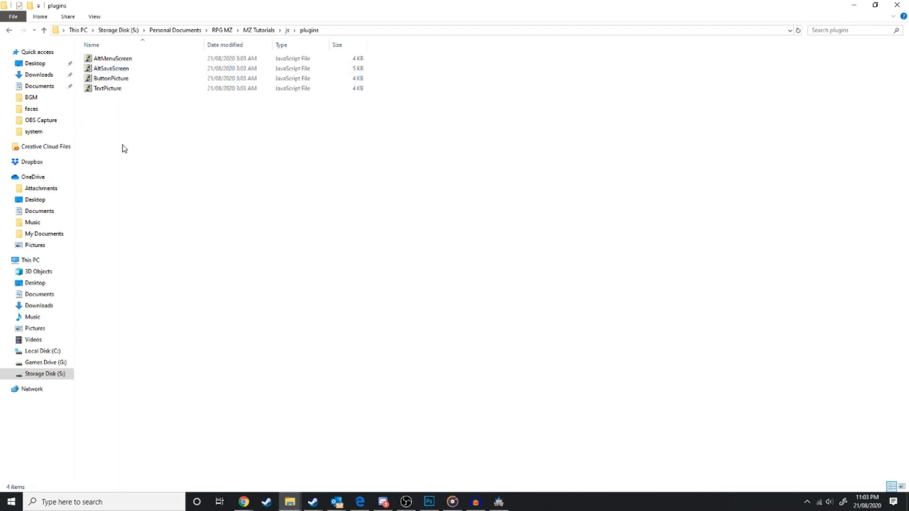
pyautogui.moveTo(126, 145)
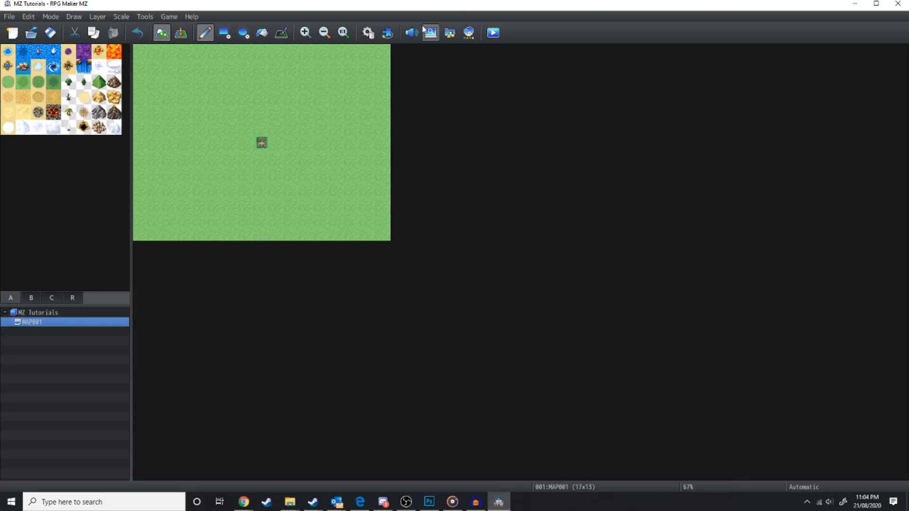
pyautogui.moveTo(386, 32)
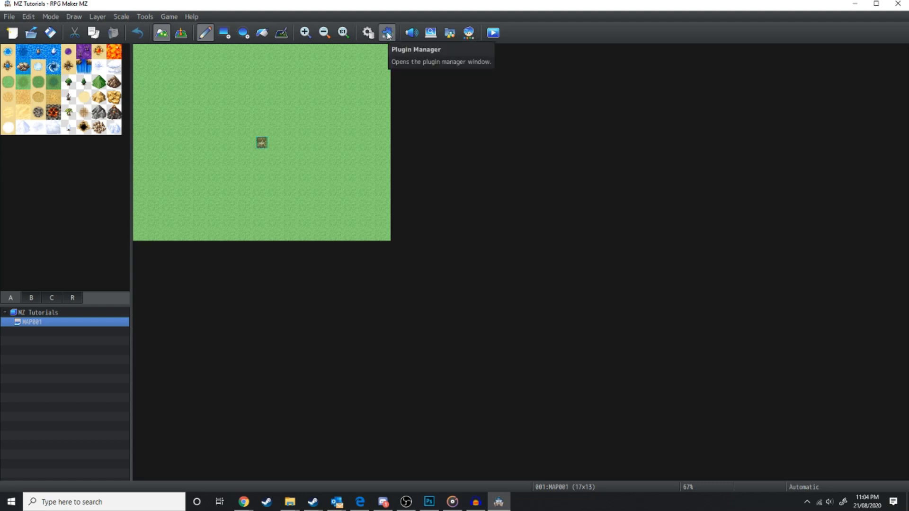
# - Bring up the Plugin Manager and start choosing a plugin name to add
pyautogui.click(387, 32)
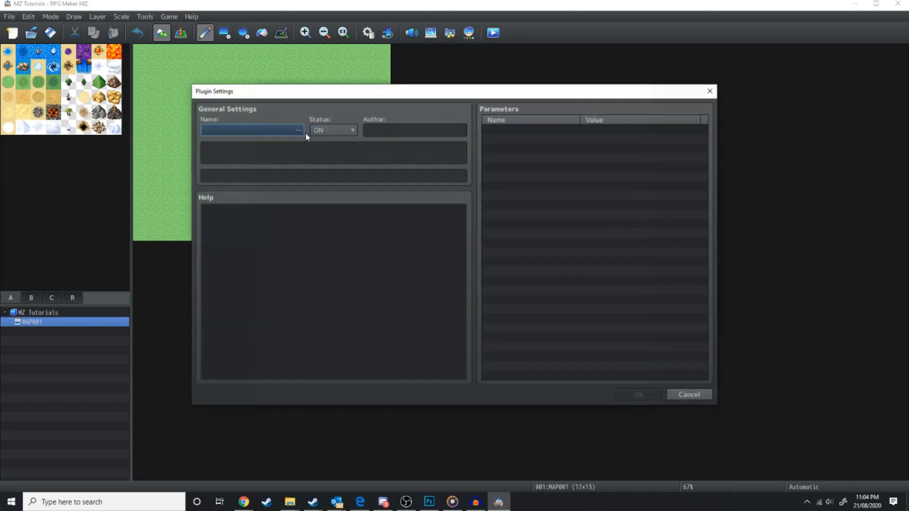
pyautogui.click(298, 130)
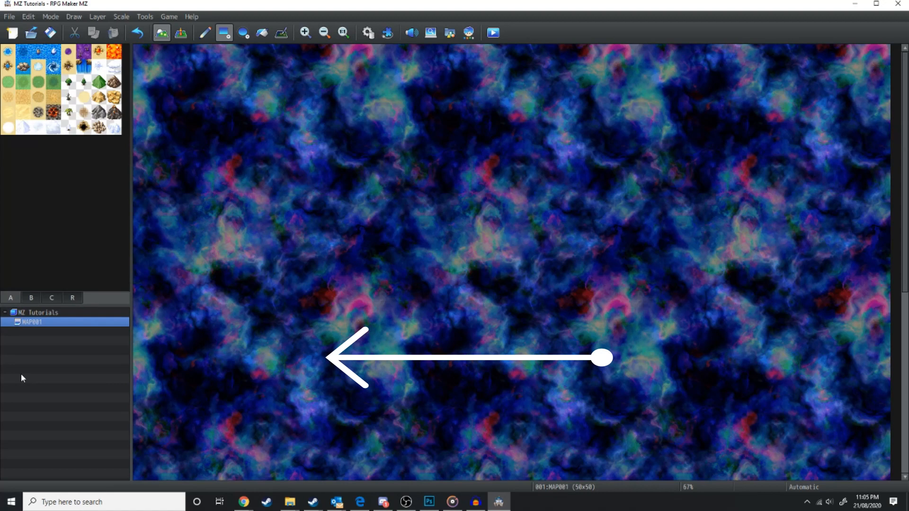
pyautogui.moveTo(729, 249)
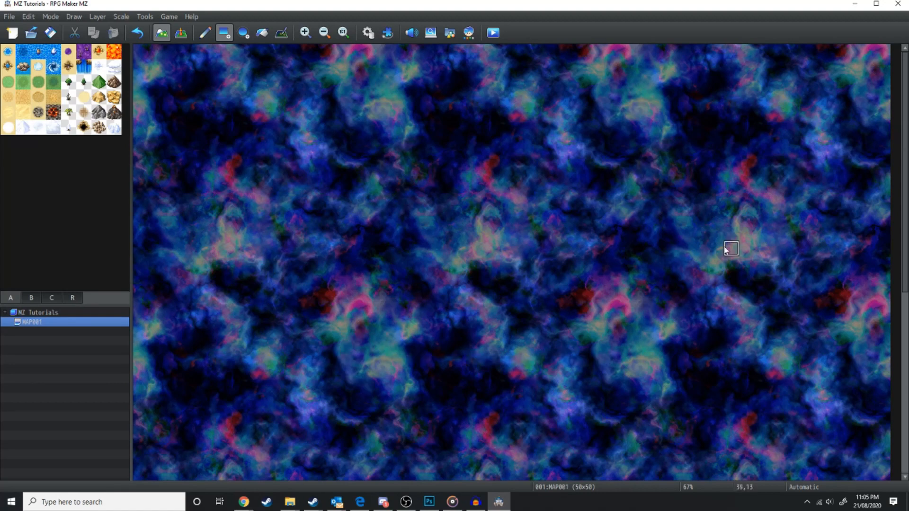